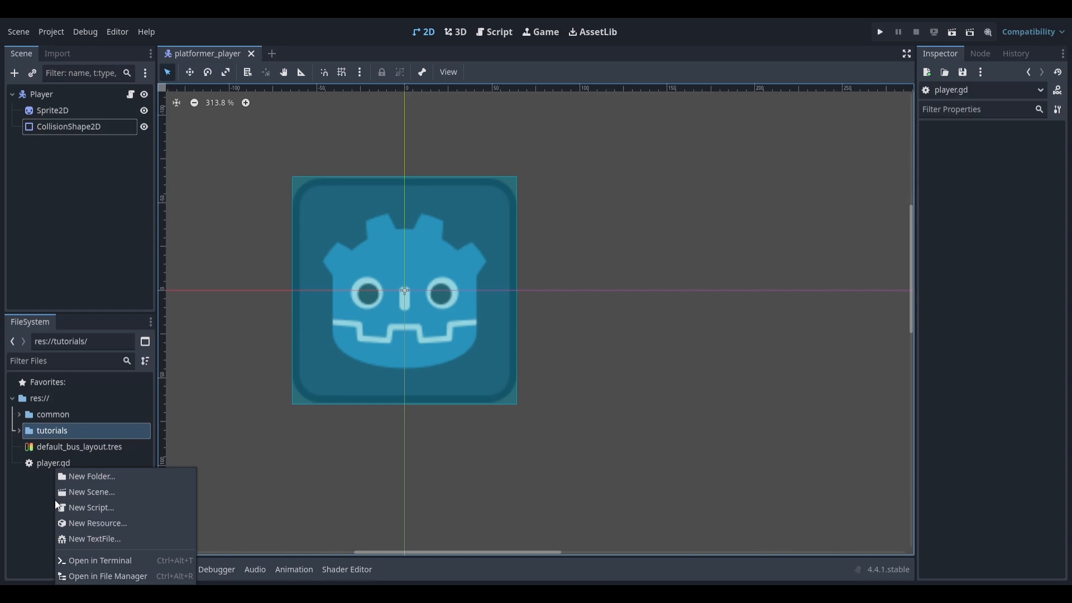
Create a new GDScript file node_refs.gd in the project root res://
click(91, 507)
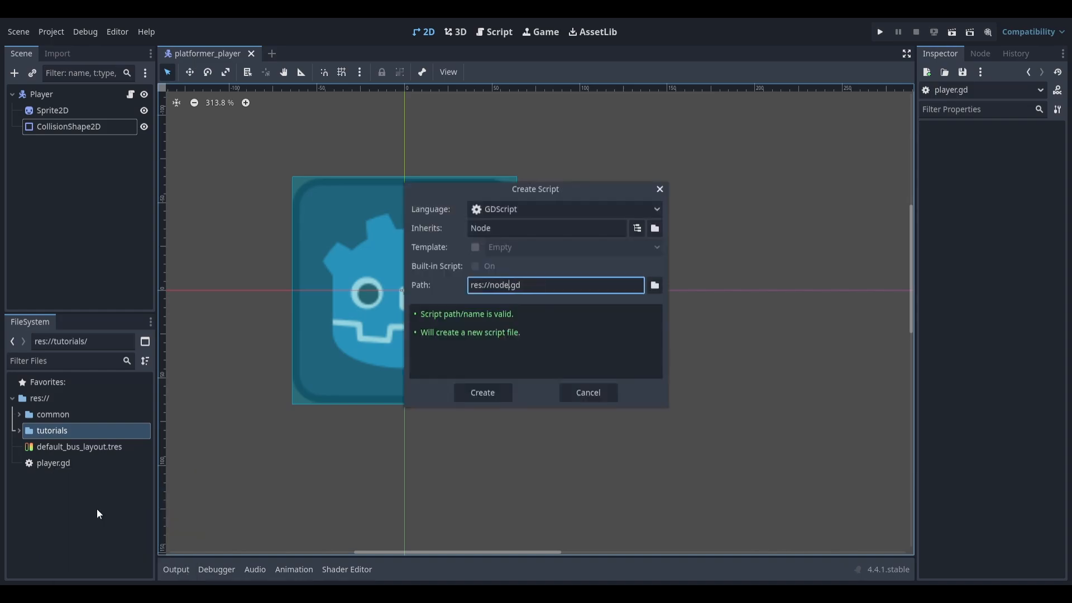
click(481, 392)
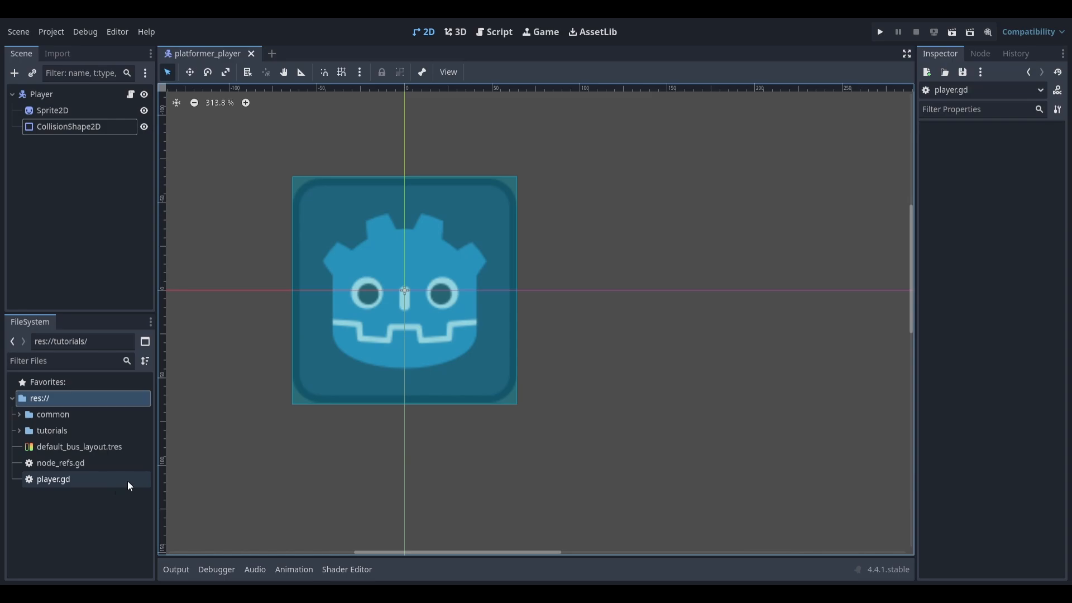
Add node_refs.gd as the NodeRefs autoload in Project Settings > Globals
click(50, 31)
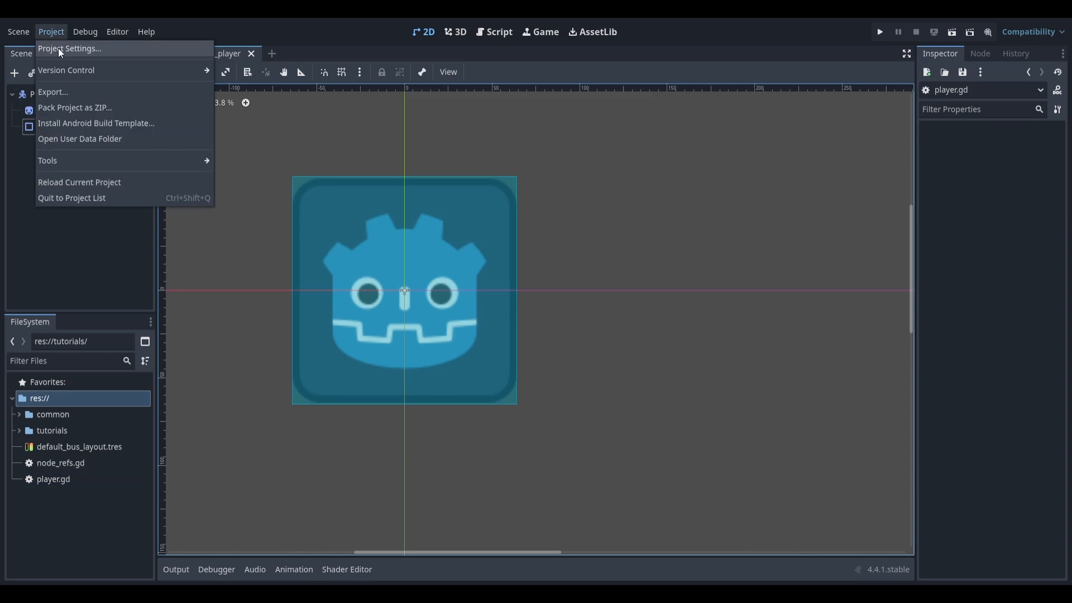
click(69, 48)
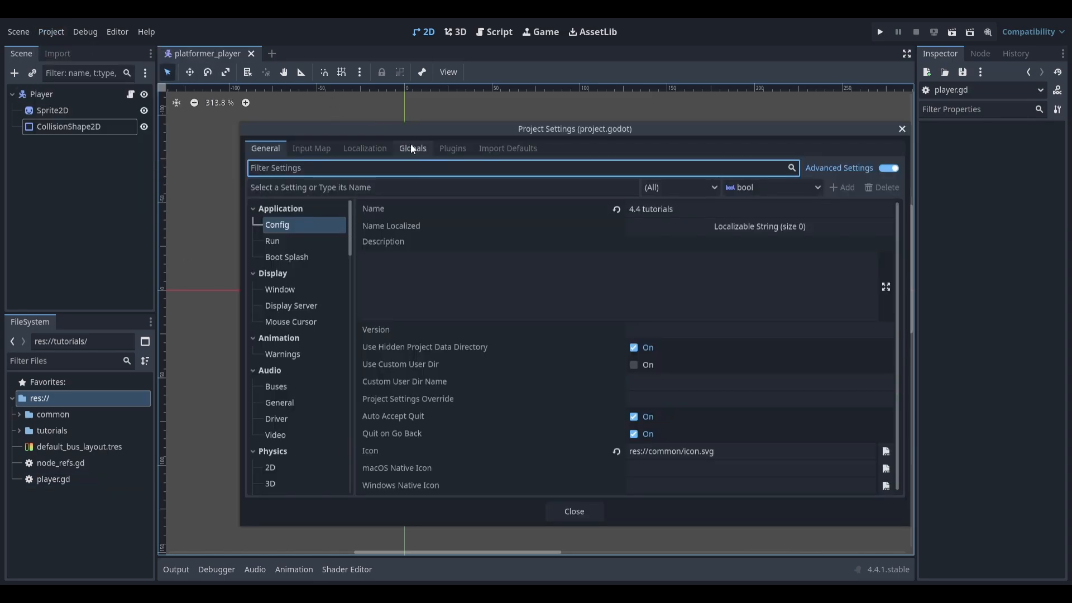
click(885, 450)
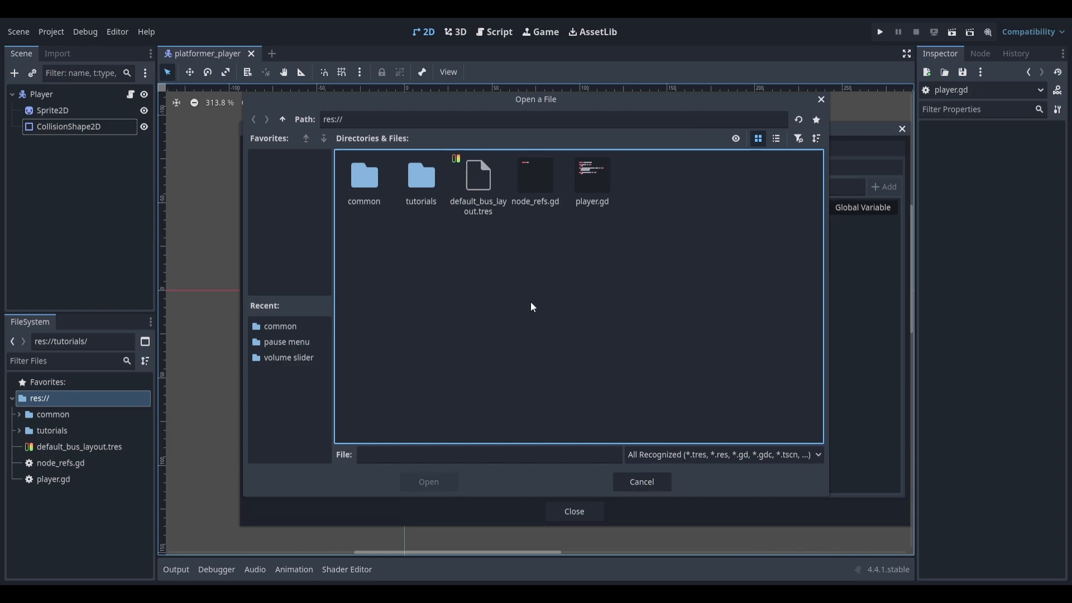
click(535, 175)
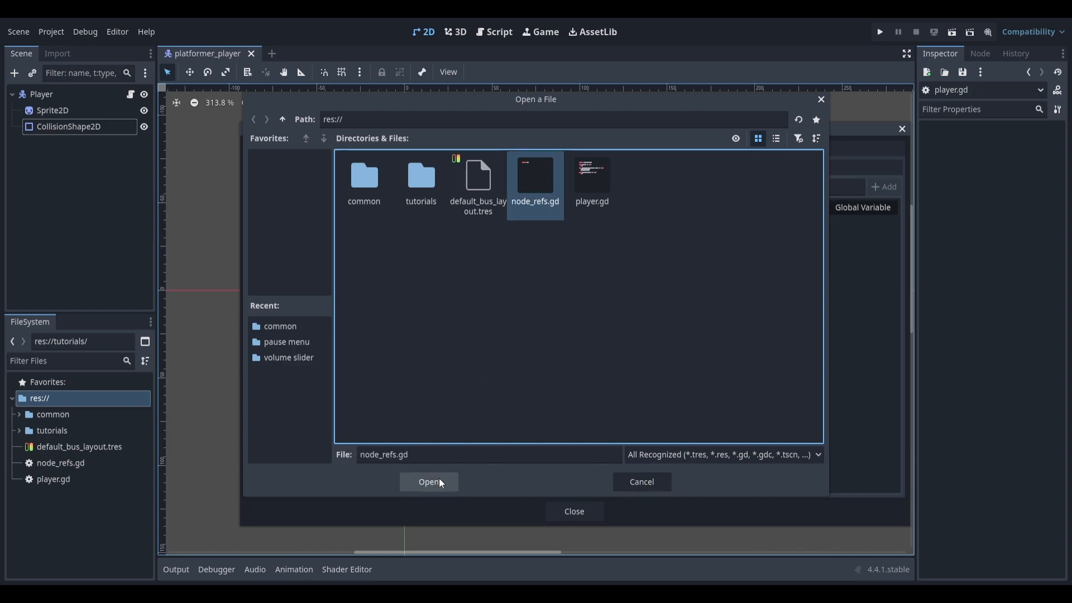
click(428, 482)
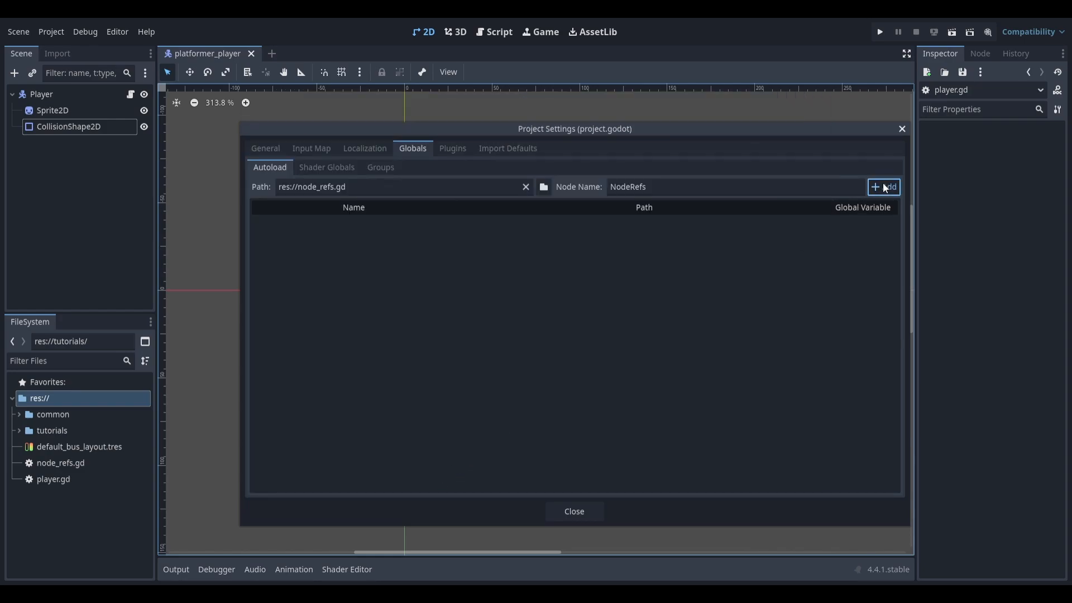
click(882, 186)
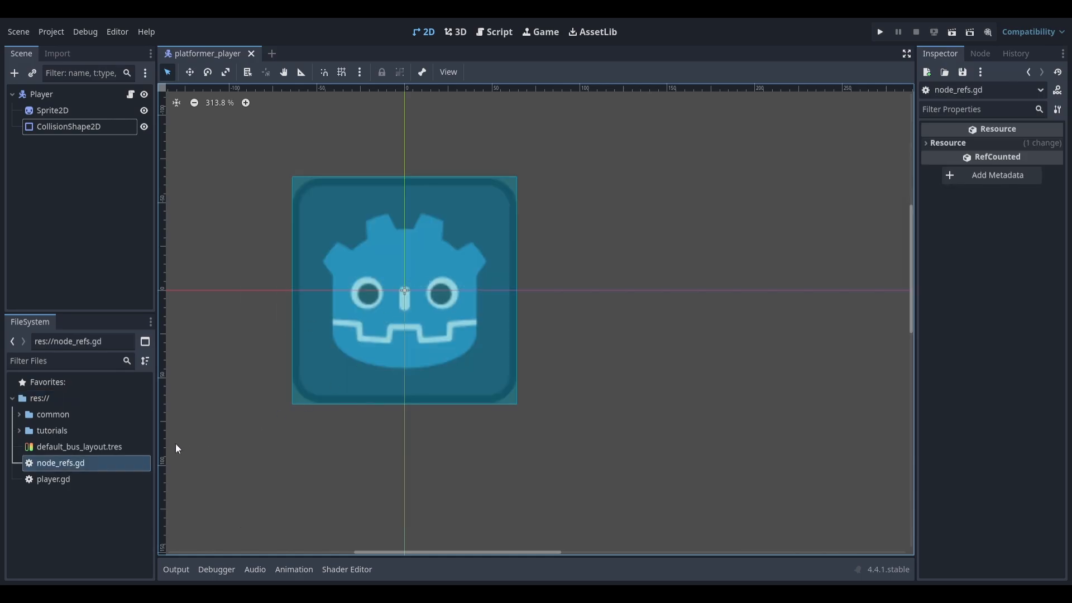
Declare var player_ref in node_refs.gd
click(498, 31)
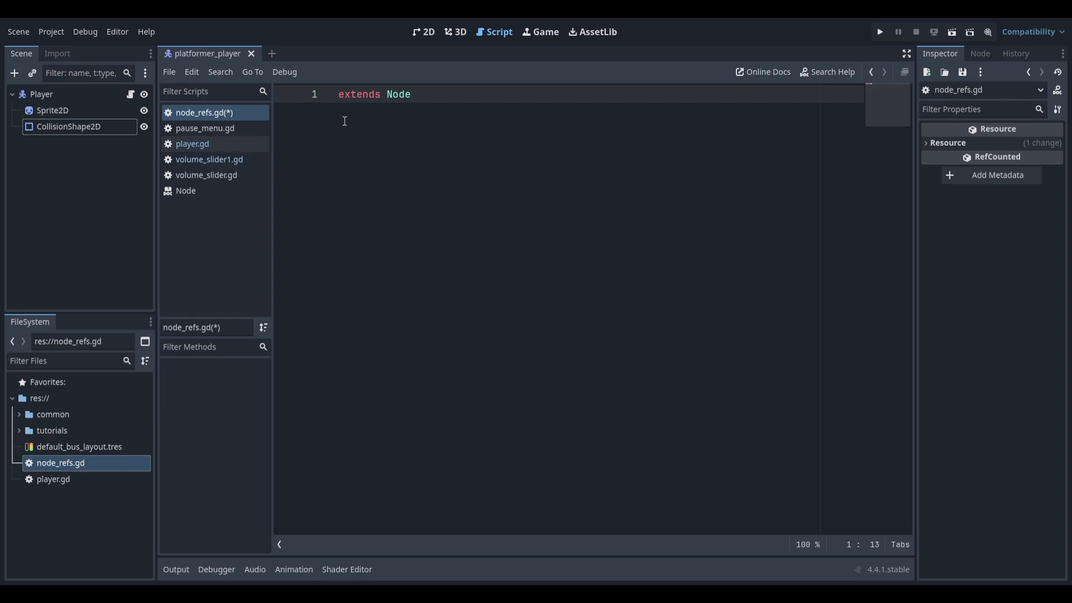
text(var player)
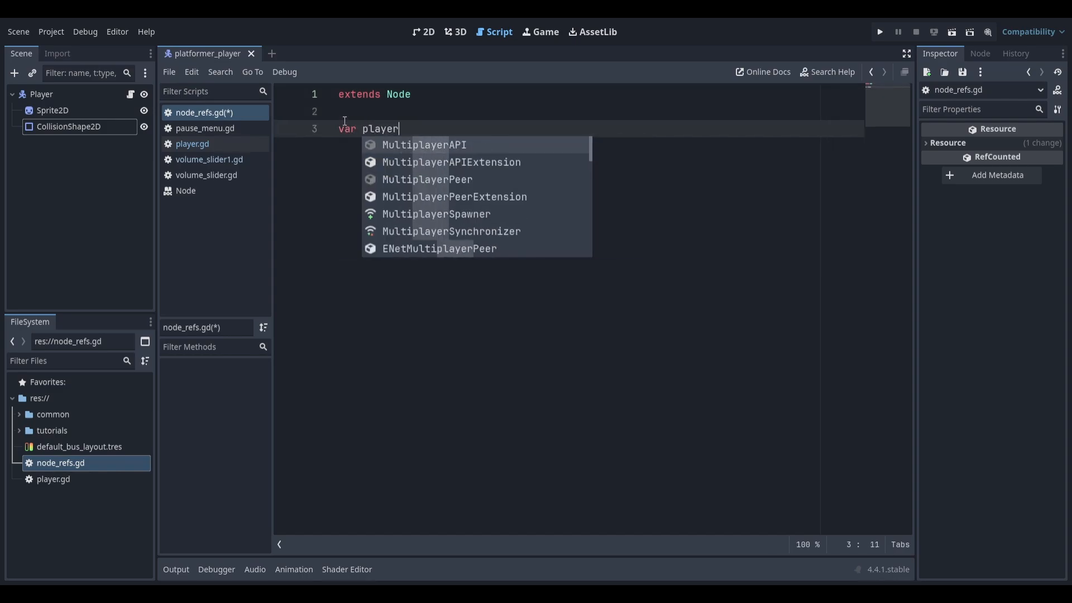
text(_ref)
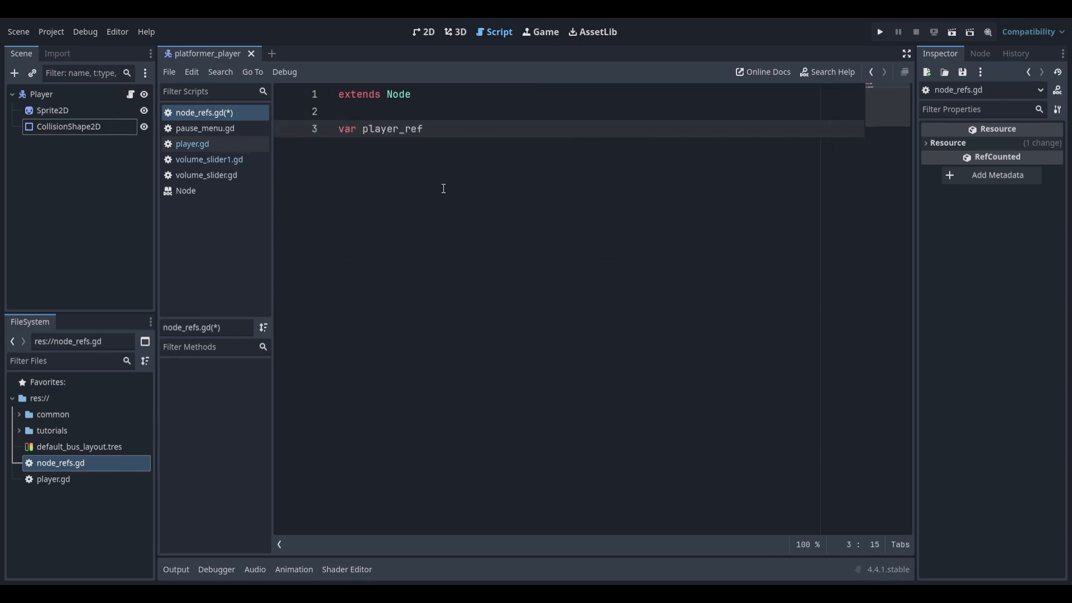
click(192, 144)
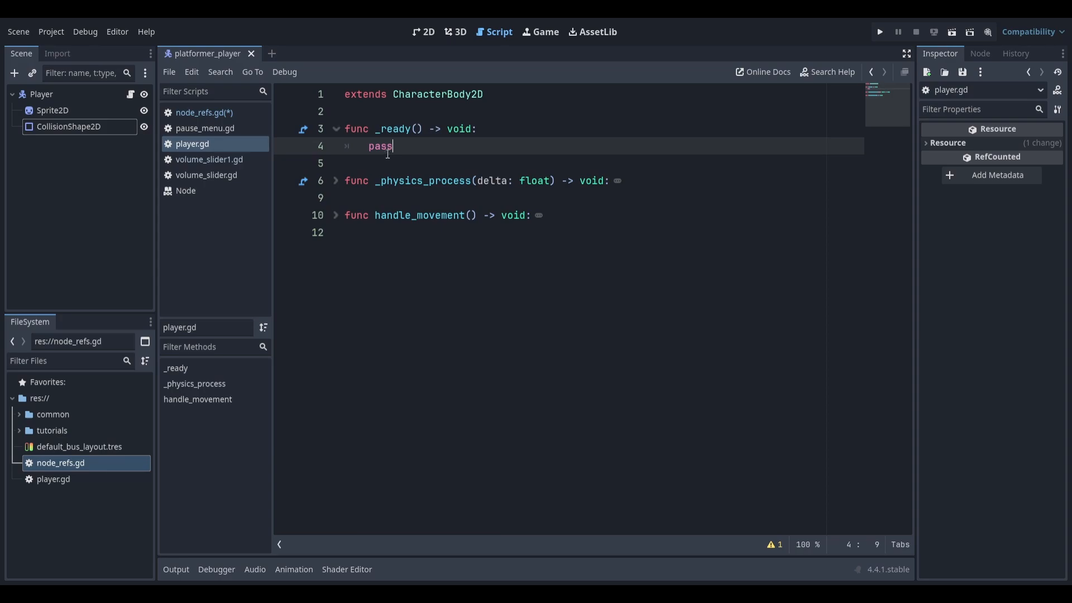
Replace pass in player.gd's _ready() with NodeRefs.player_ref = self
double_click(380, 145)
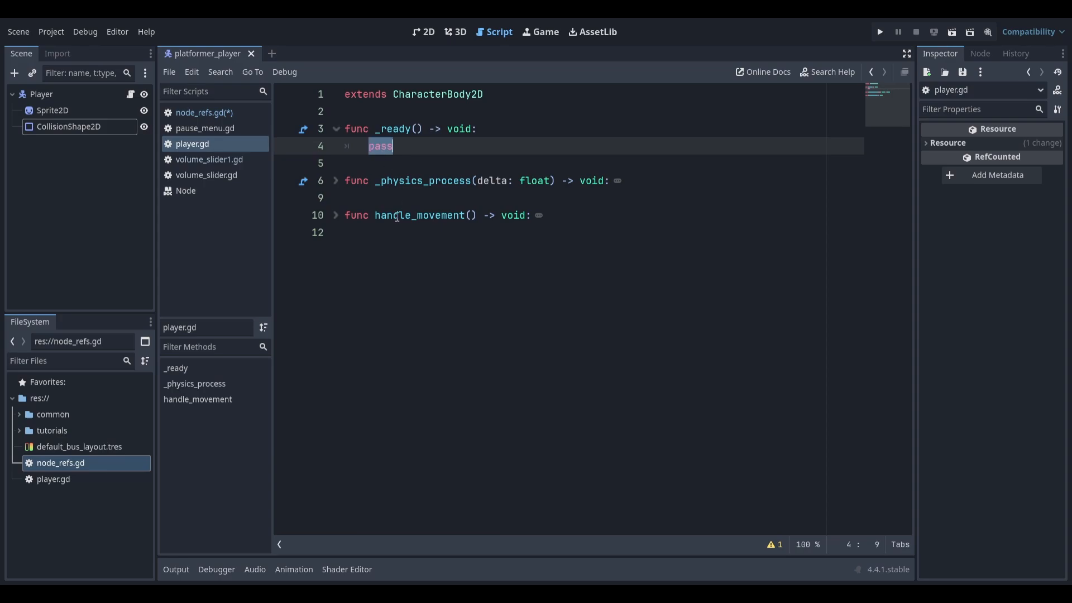
text(NodeR)
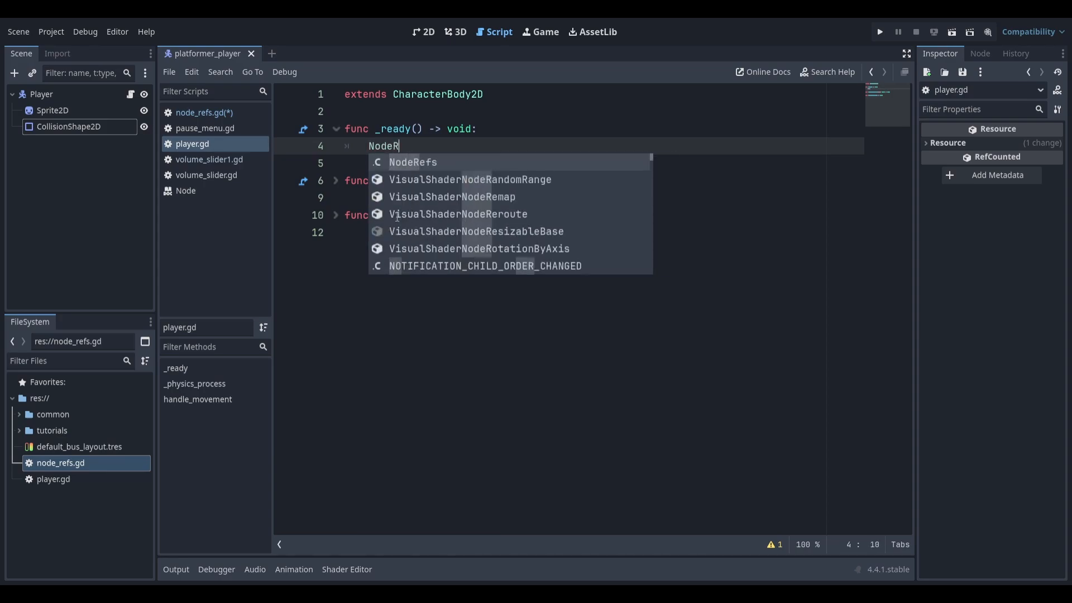
text(efs.)
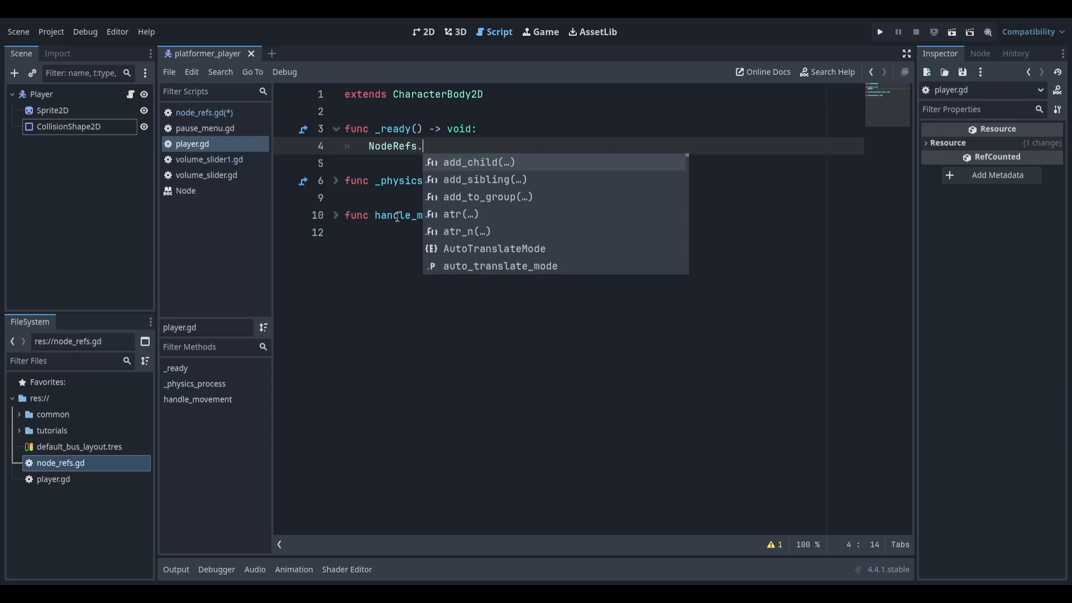
text(player_ref = self)
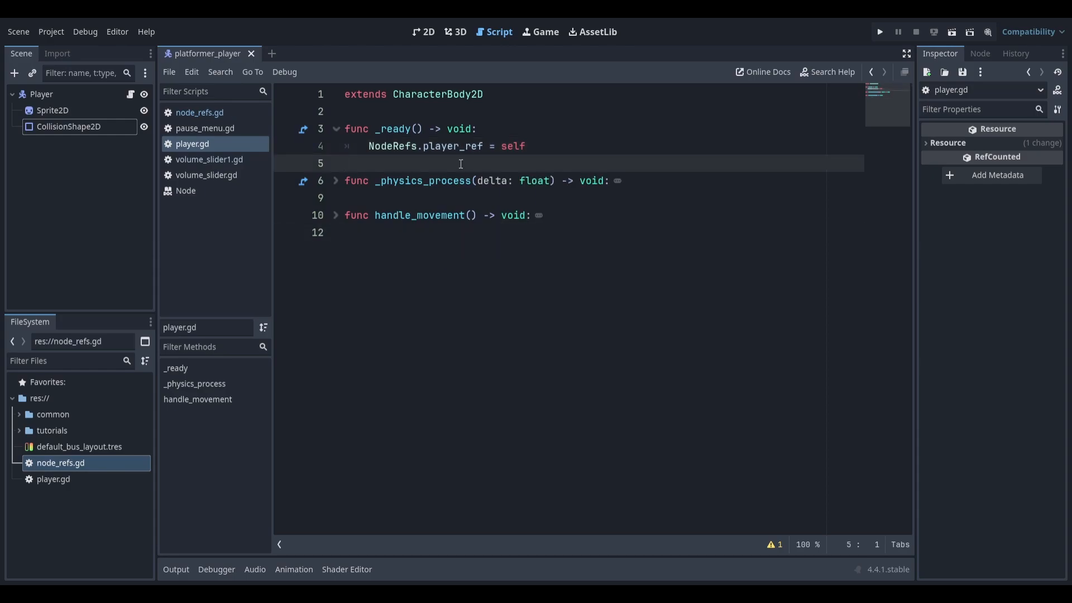
double_click(452, 145)
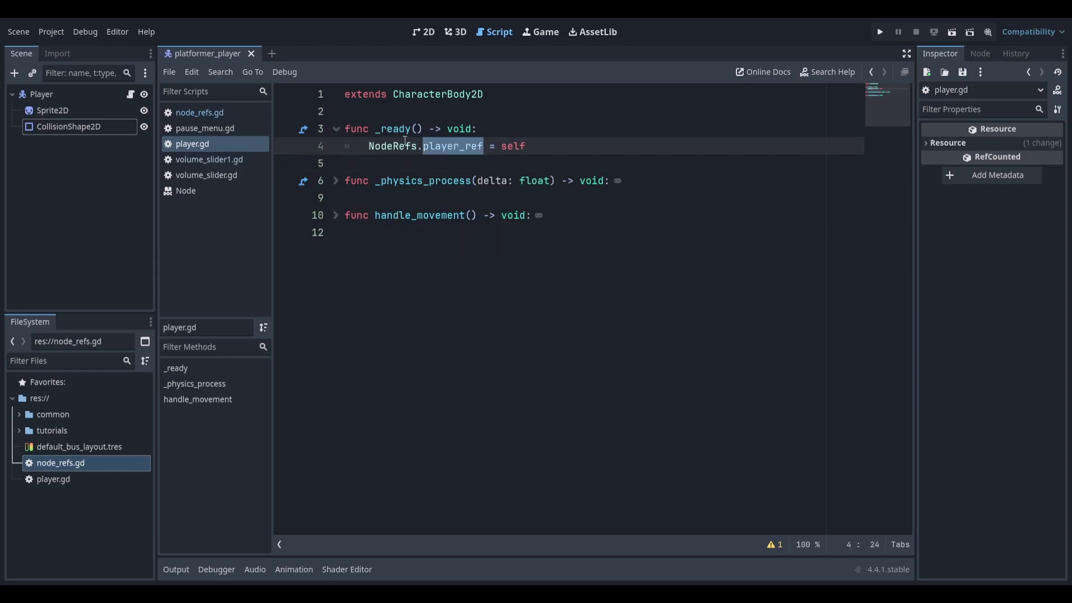
double_click(513, 145)
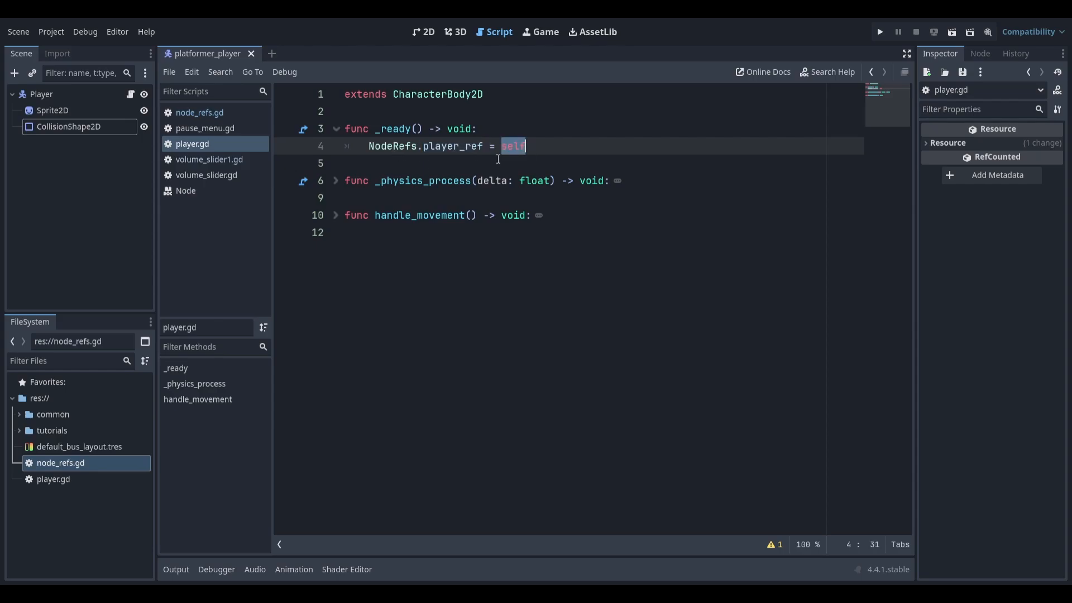
click(386, 163)
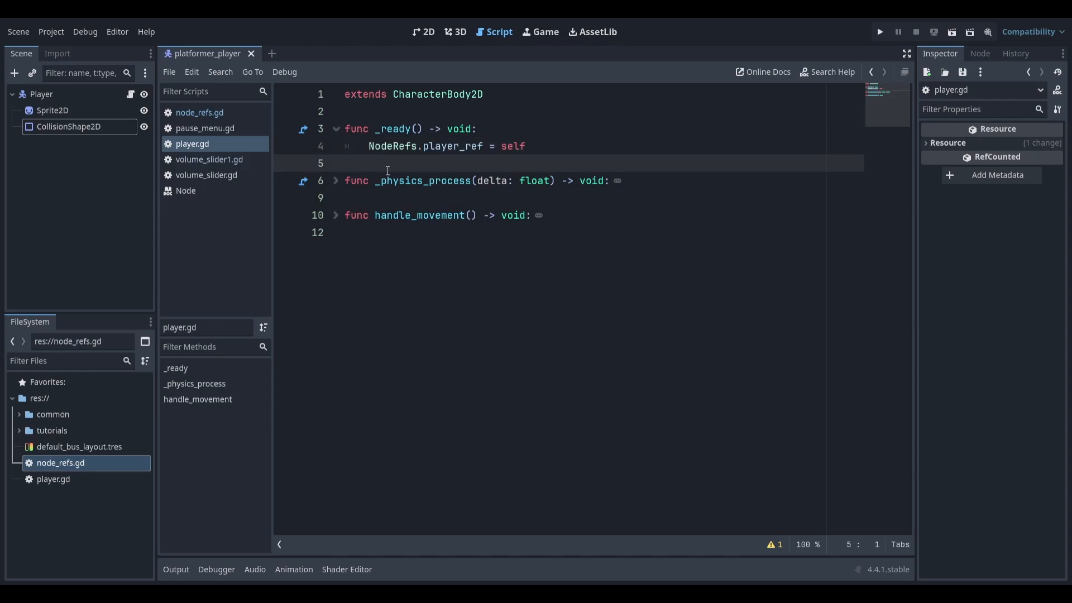
click(402, 145)
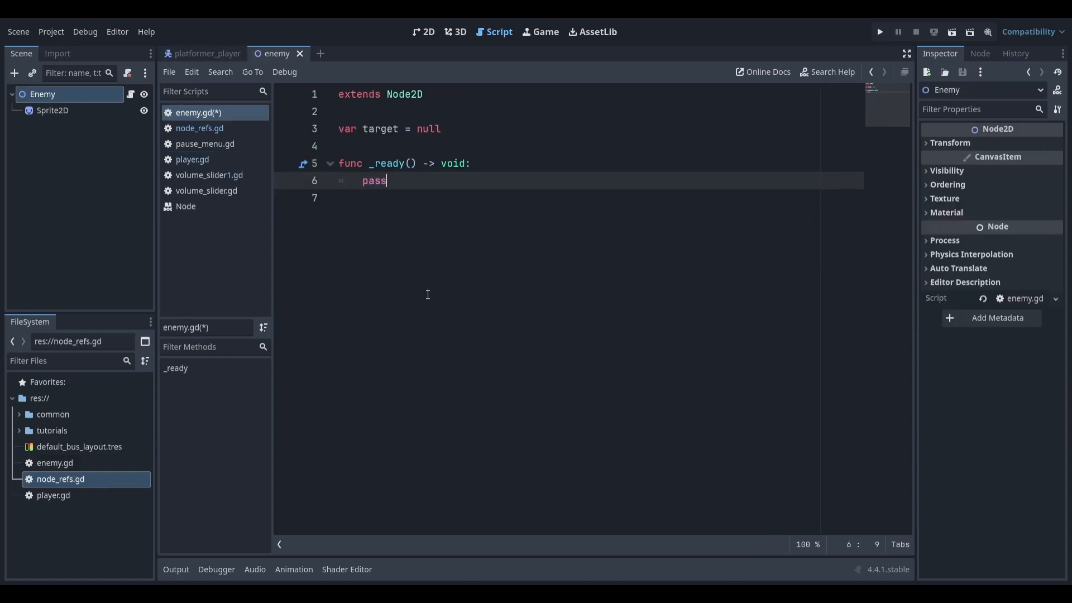
Replace pass in enemy.gd's _ready() with target = NodeRefs.player_ref
key(BackSpace)
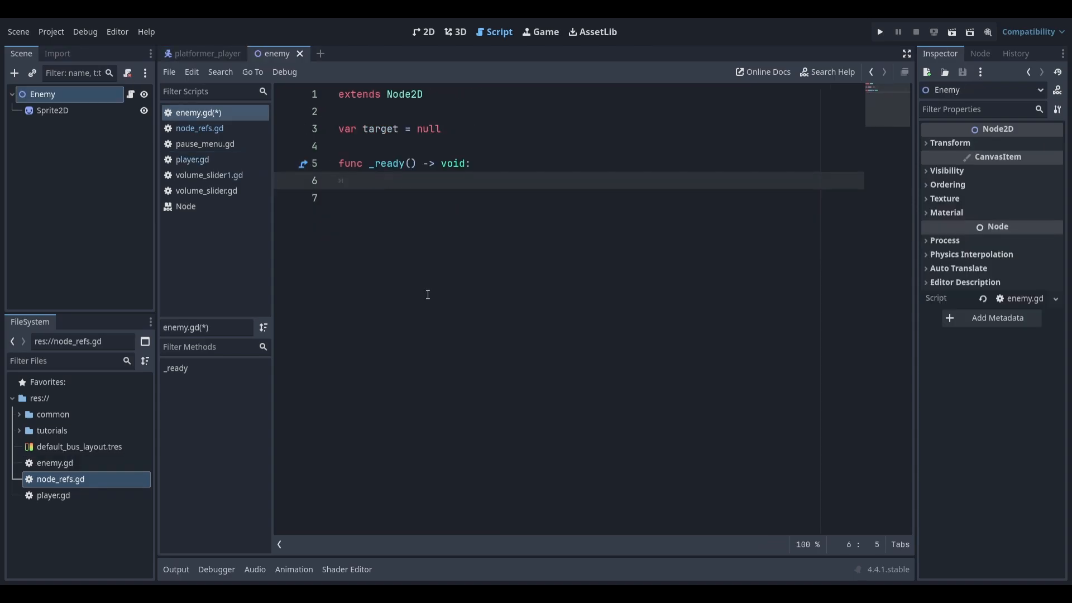
text(target)
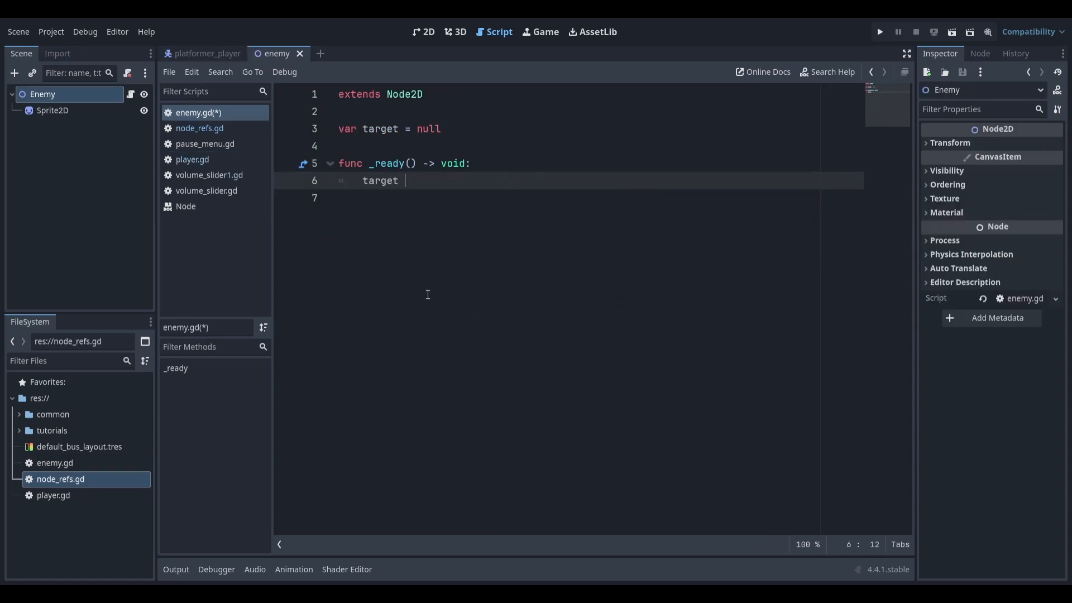
text(= NodeRefs.)
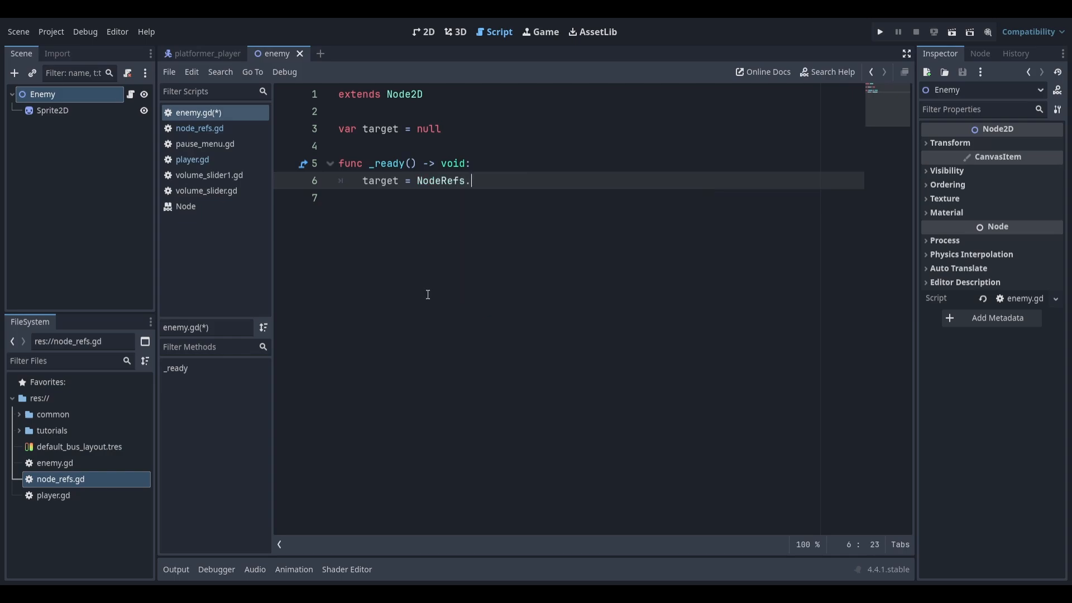
text(player_ref)
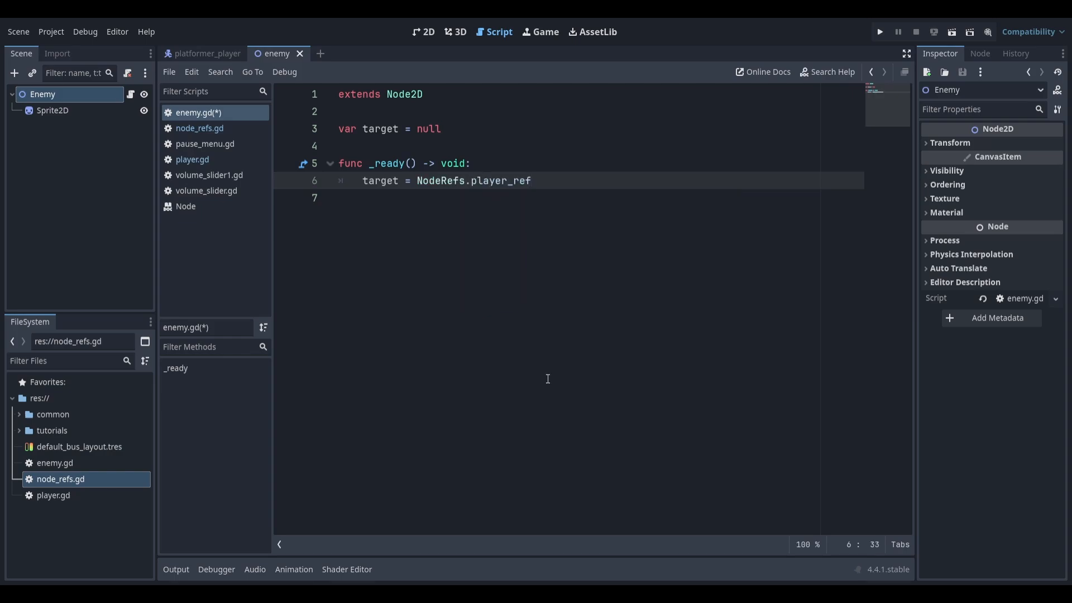